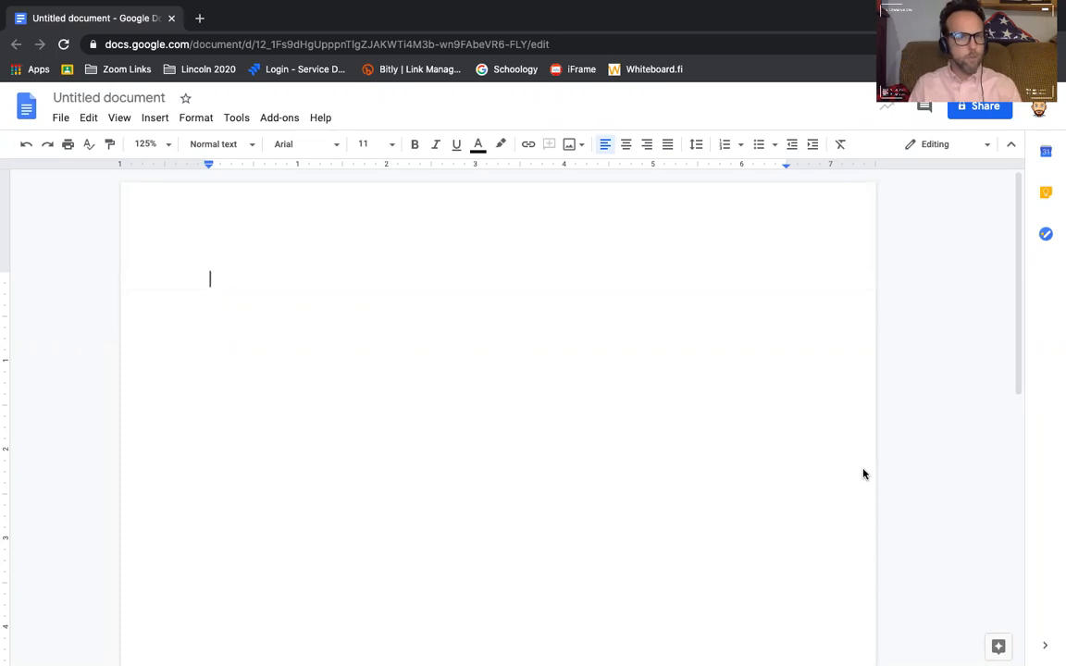
mouse_move(635, 50)
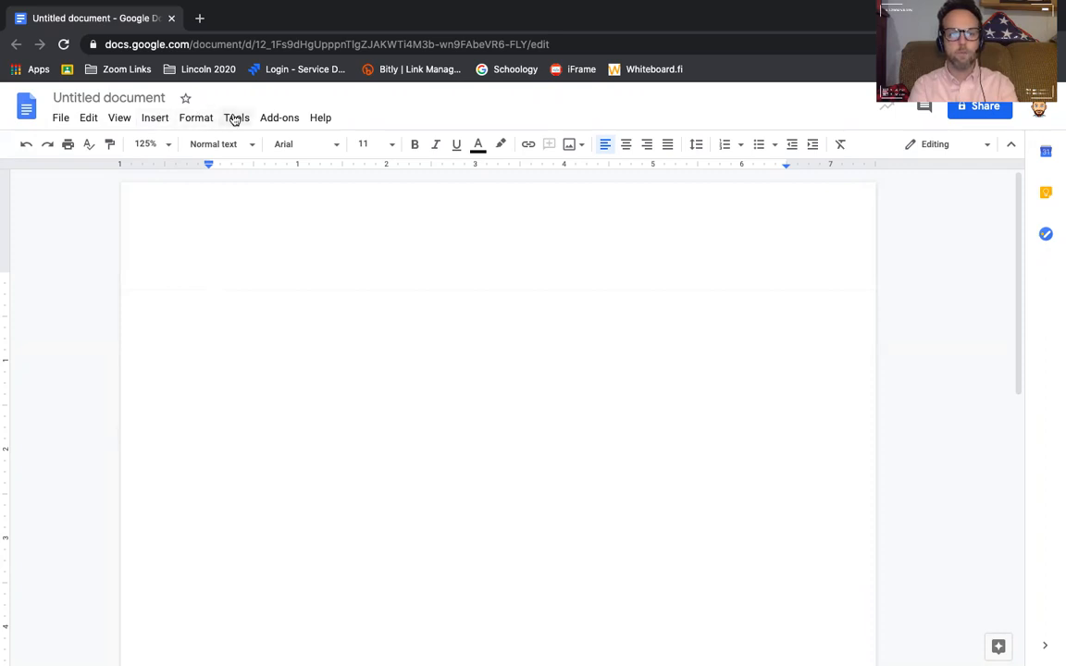
- Turn on Voice typing from the Tools menu
click(236, 117)
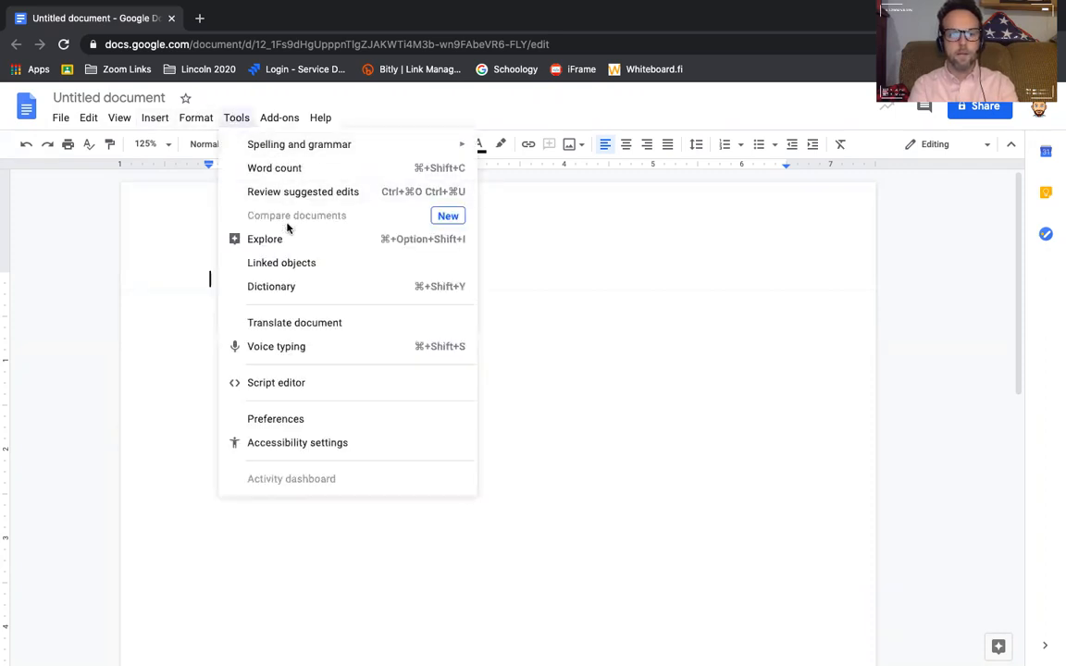
mouse_move(294, 323)
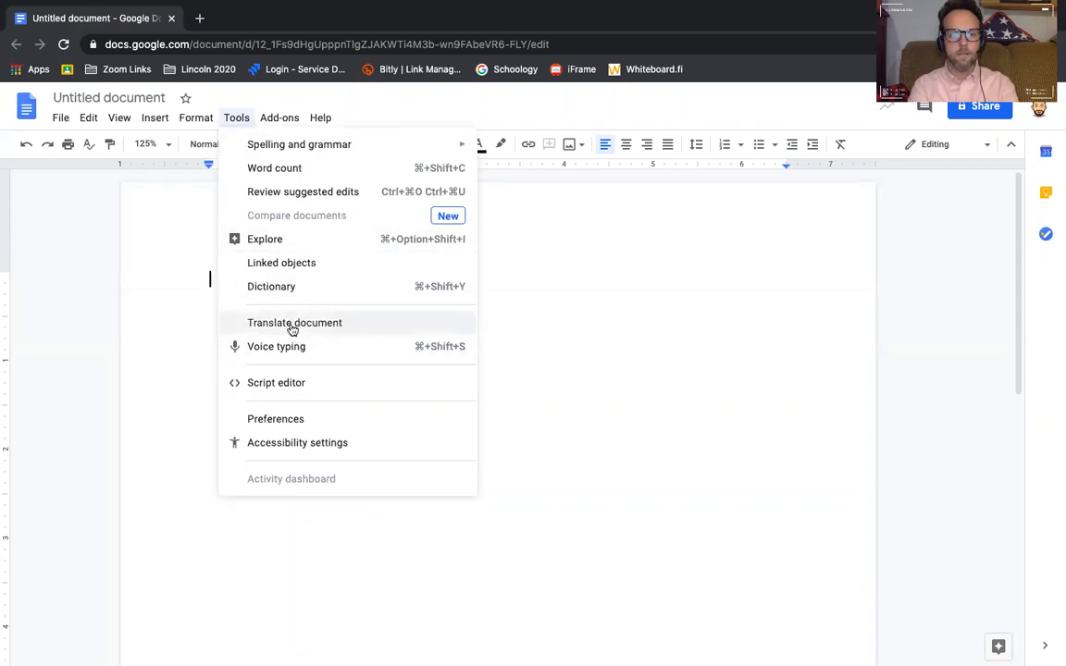
mouse_move(276, 346)
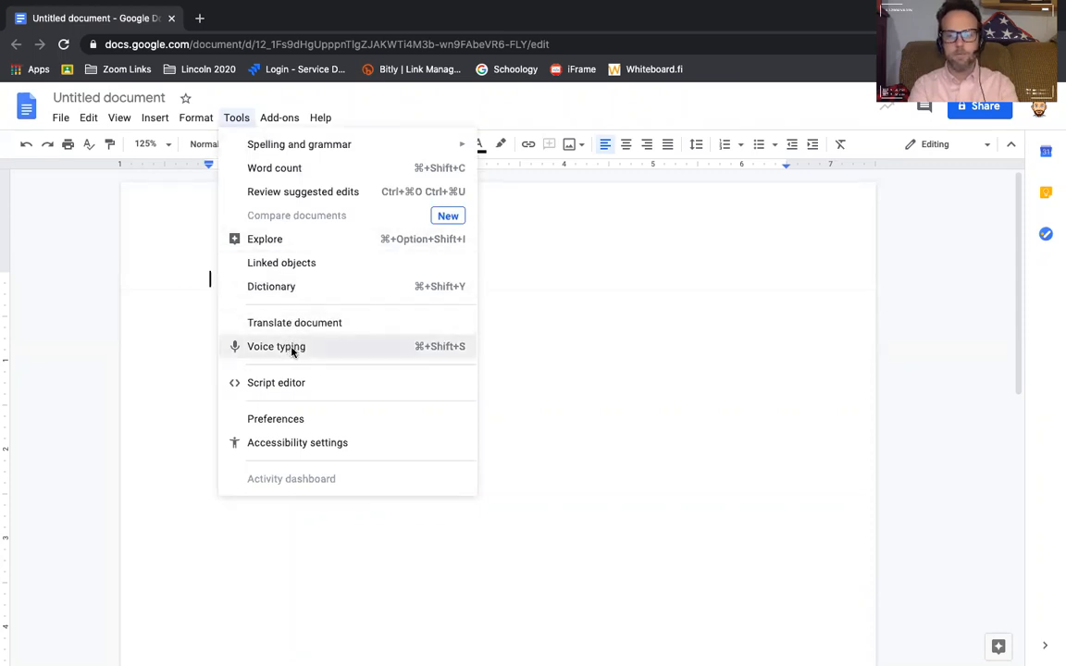
click(276, 346)
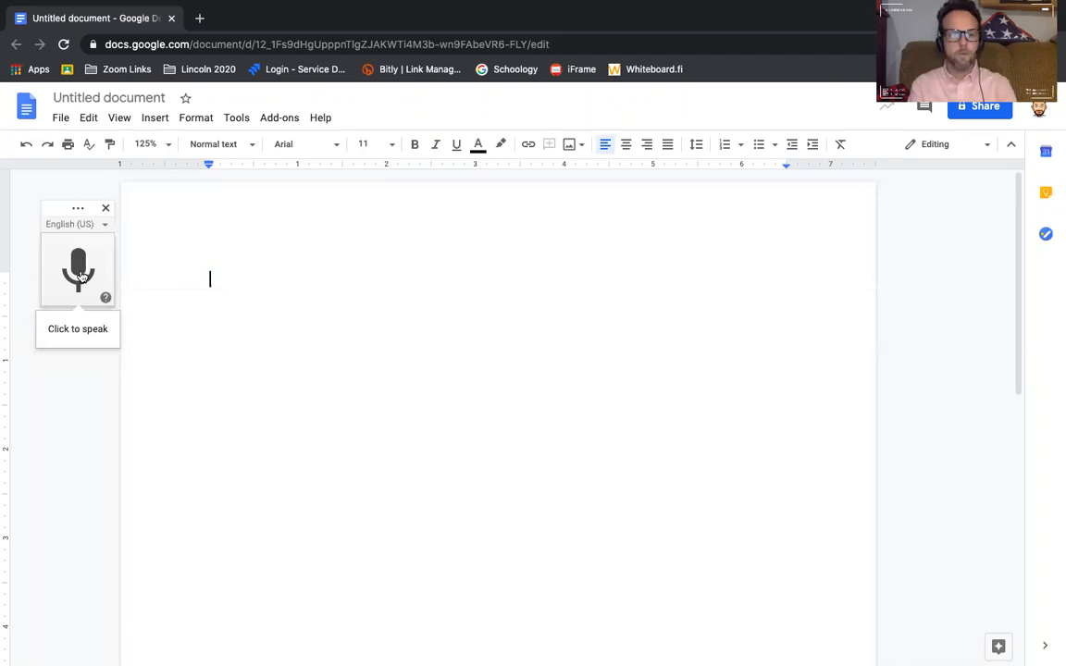
- Start the microphone and dictate that voice typing captures everything said into documents
click(78, 269)
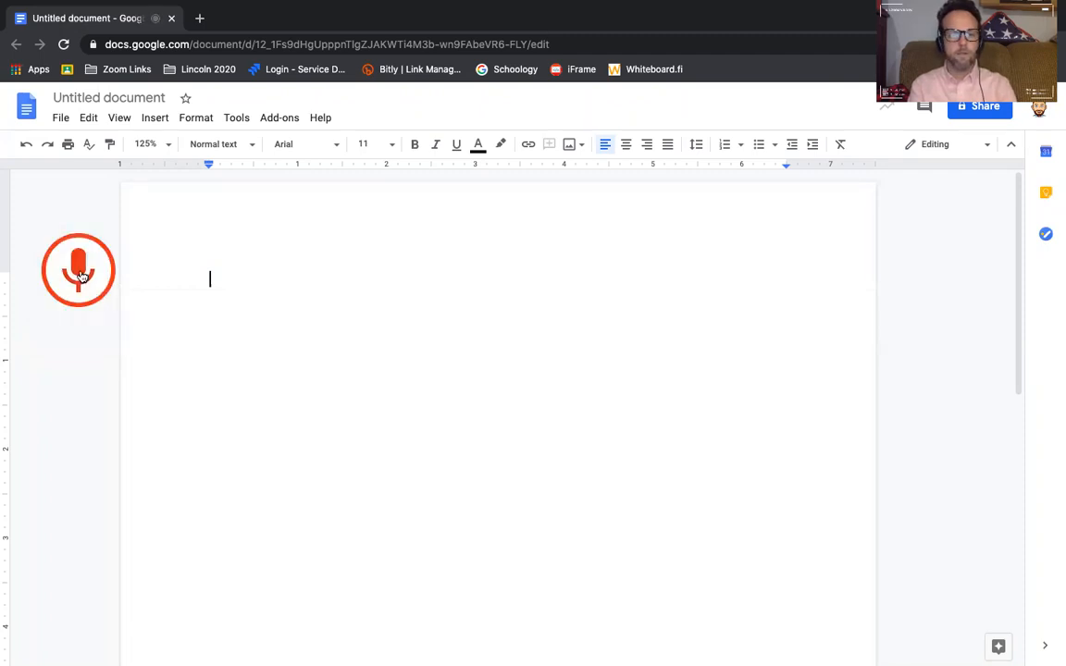
mouse_move(338, 358)
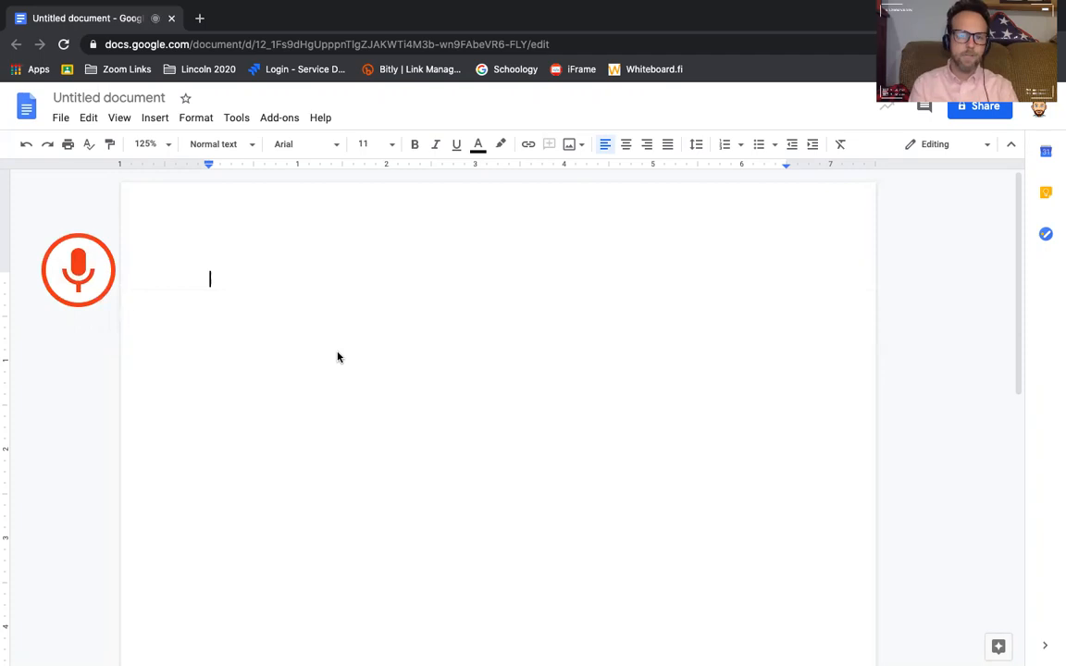
text(I have now selected)
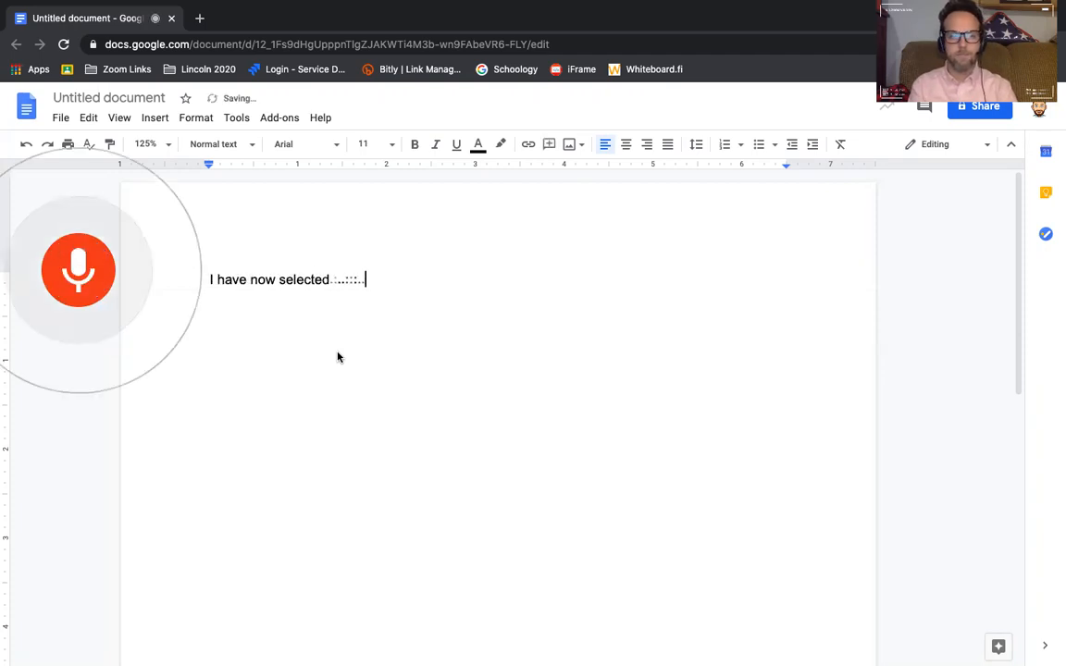
text(voice typing everything)
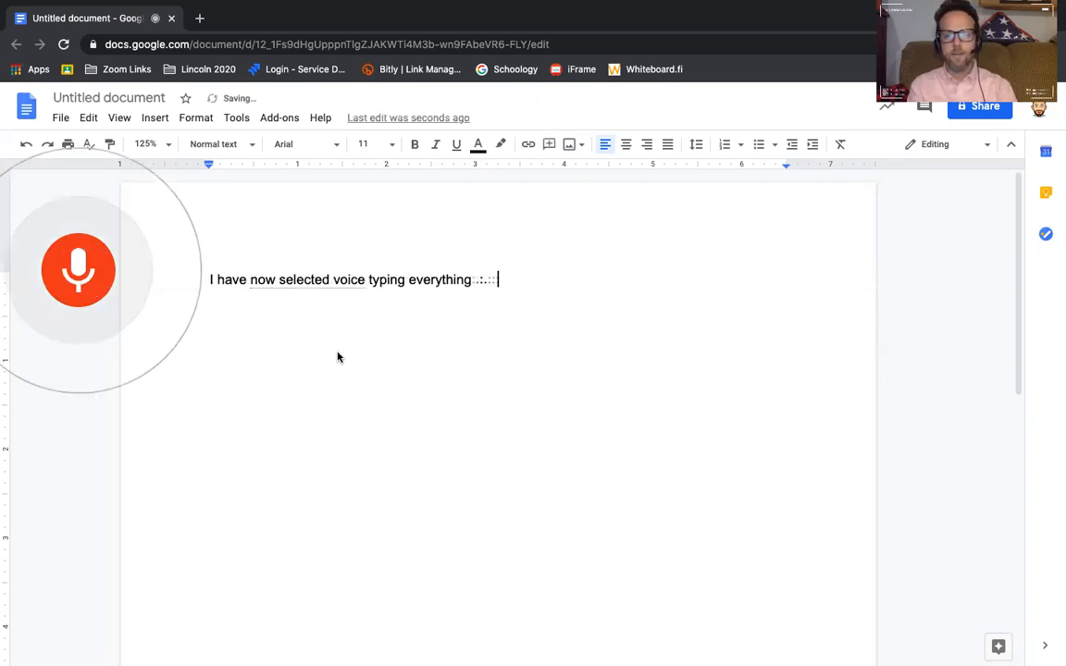
text(that I say, will now show up in my)
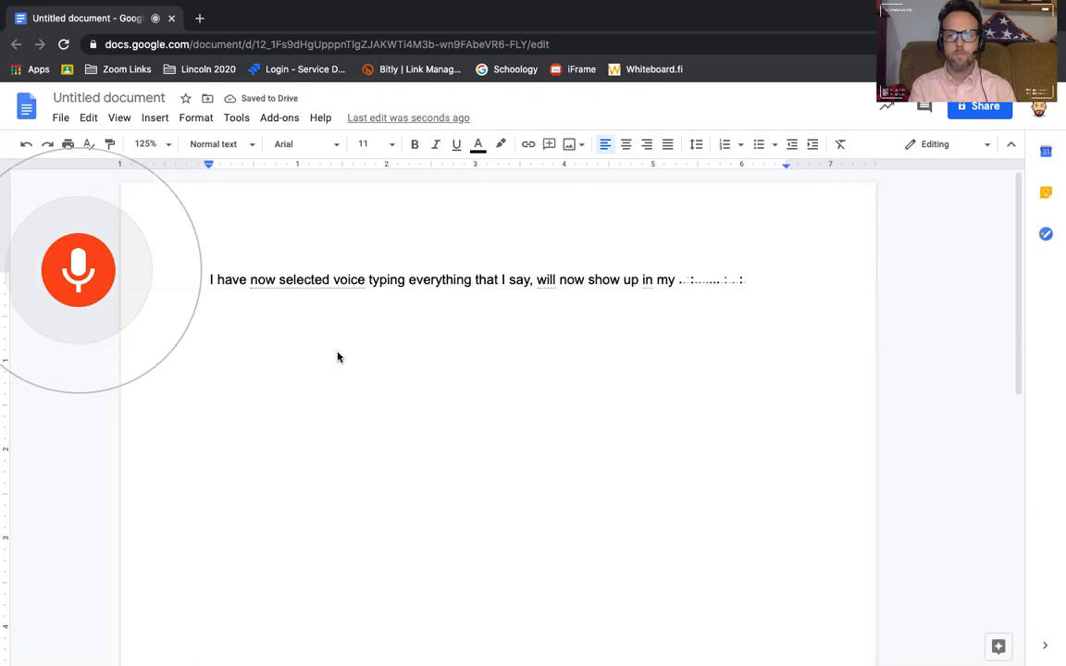
text(documents. I do)
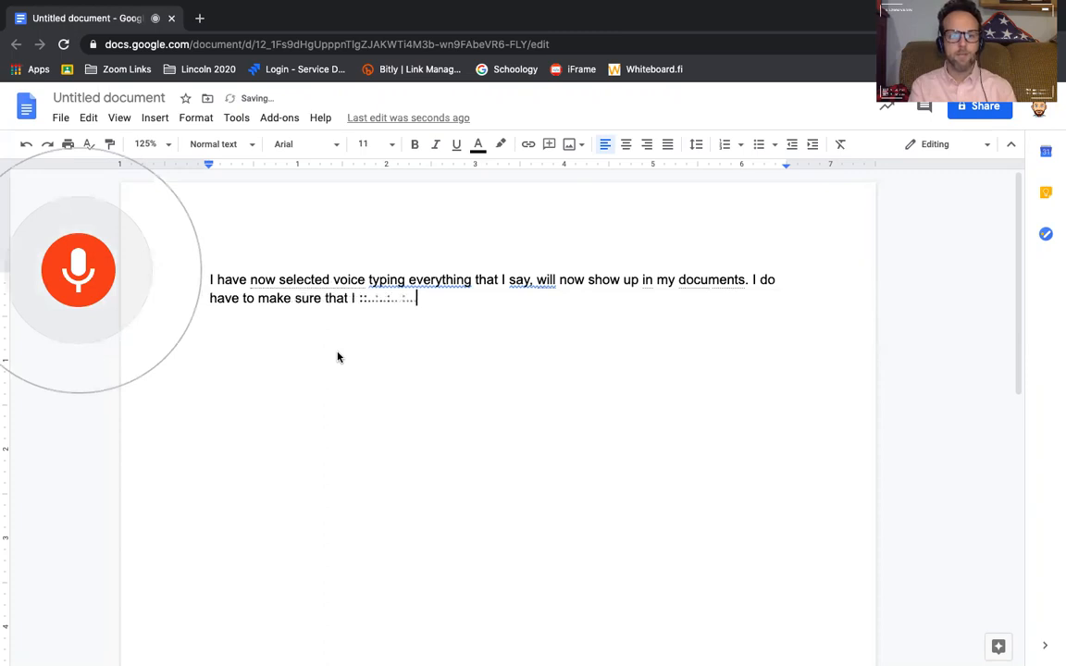
- Dictate the sentences about spelling and saying each punctuation mark to use
text(check my spelling, and)
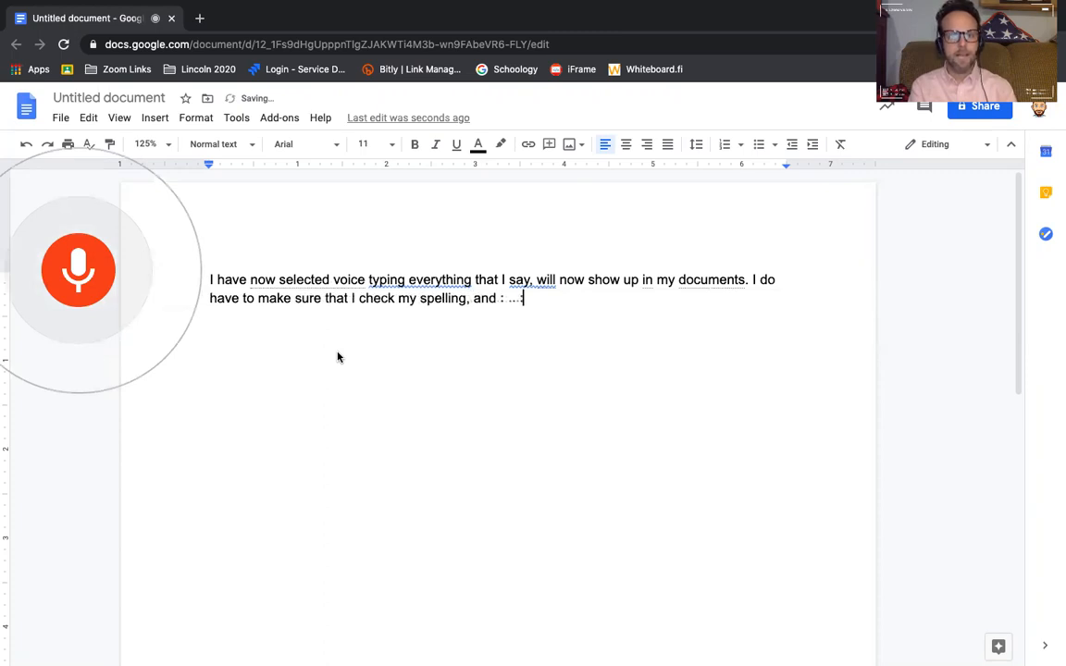
text(that I actually say the words for)
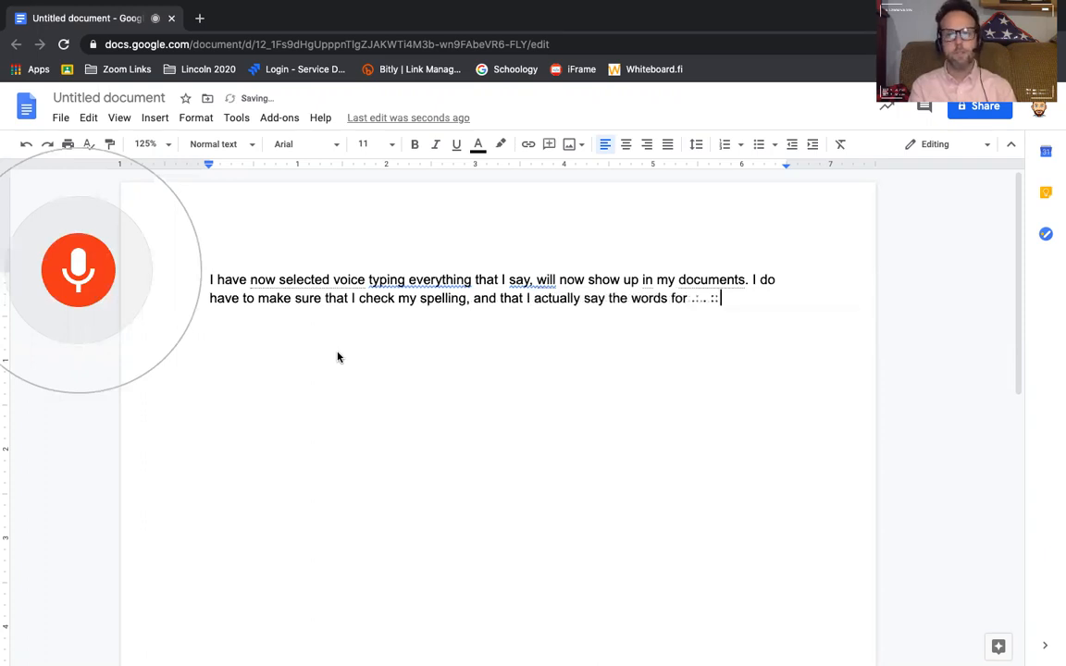
text(each punctuation mark that :)
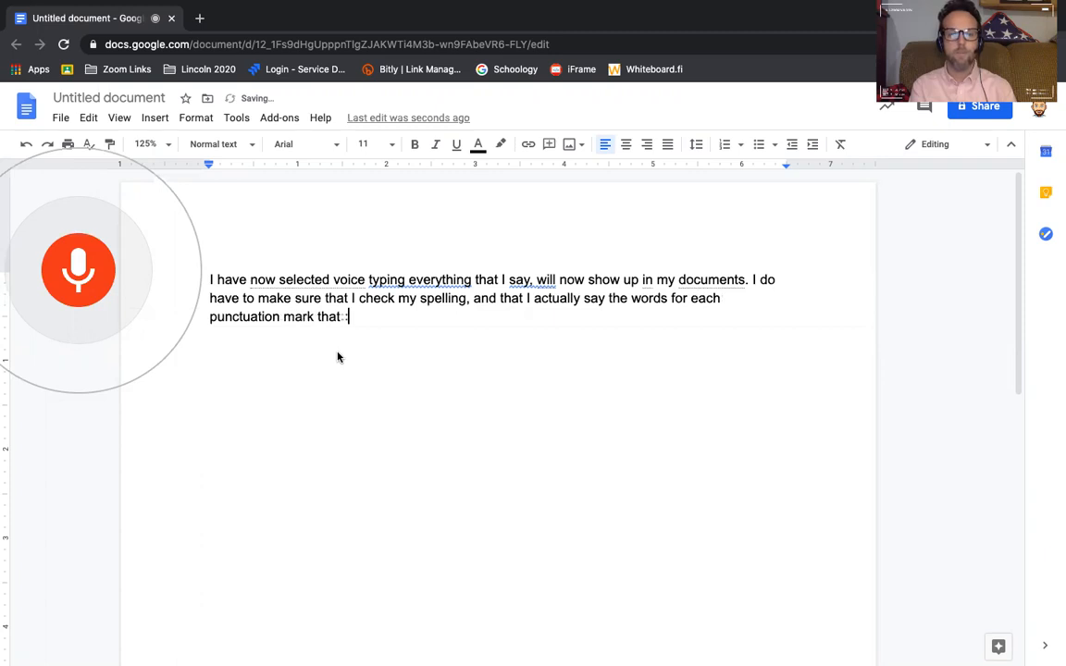
text(I want to use.)
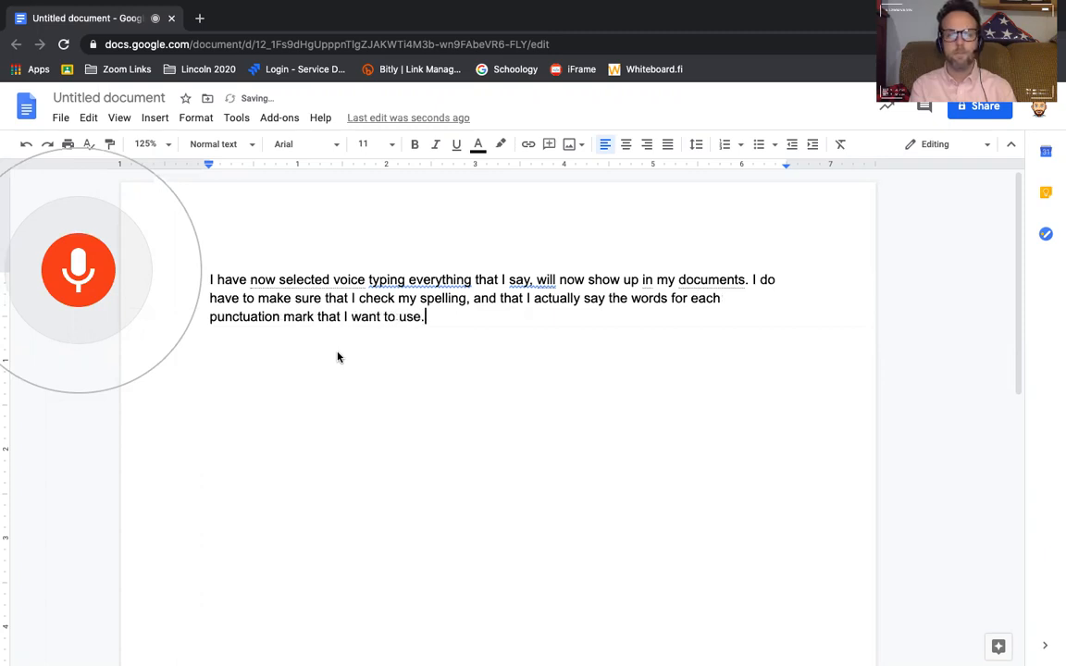
text(If:)
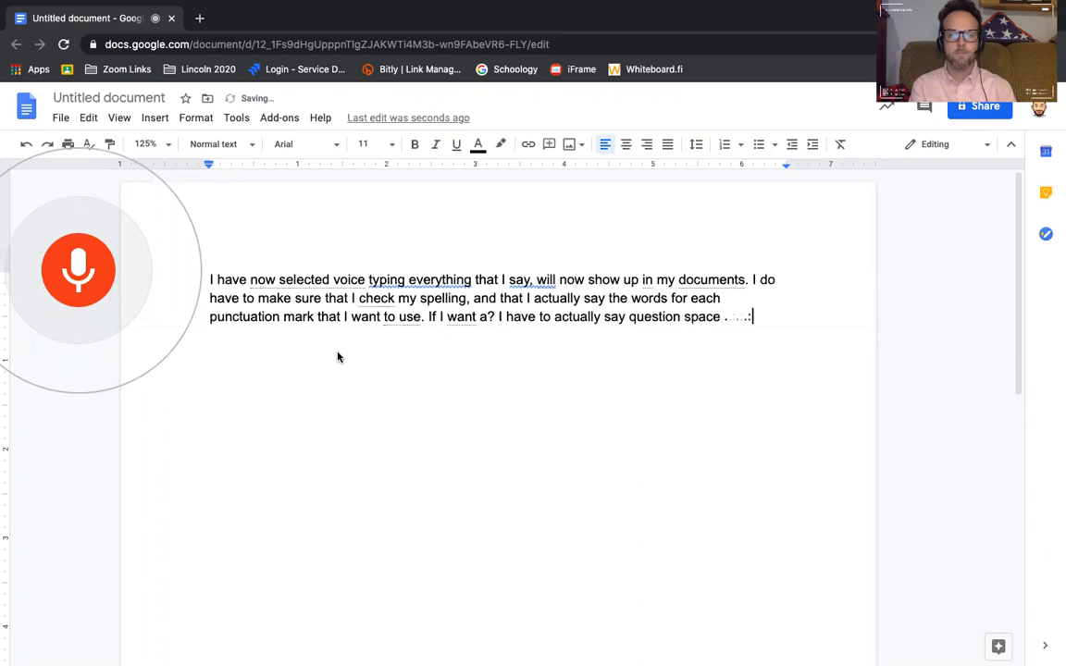
- Dictate "I'm noticing that some of the words are... some are underlined in blue."
text(Park. as)
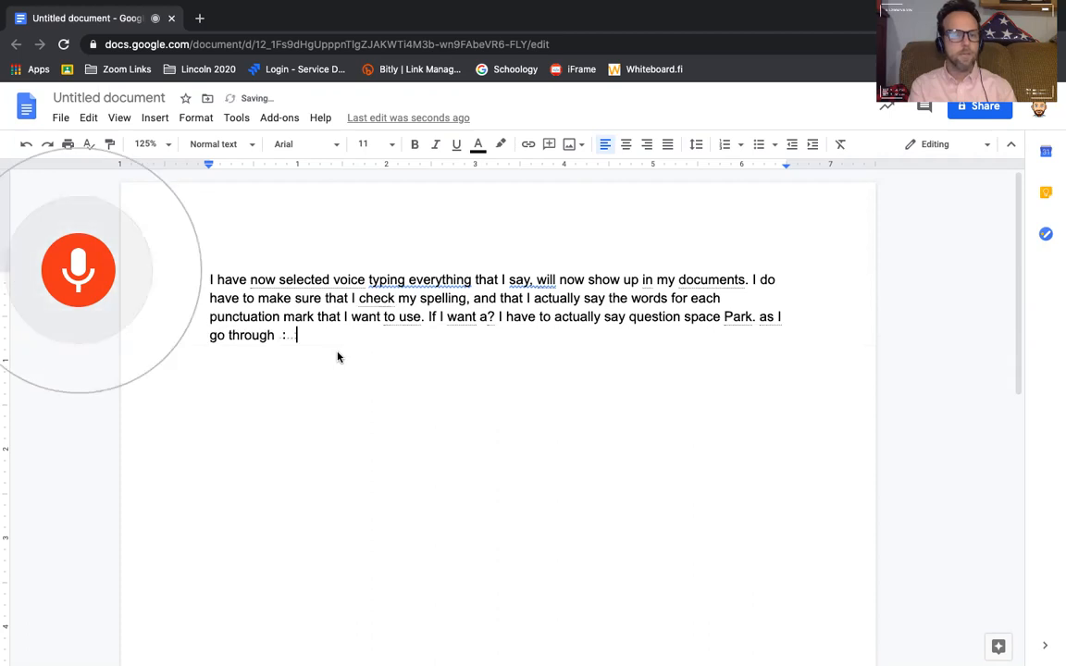
text(I'm noticing that)
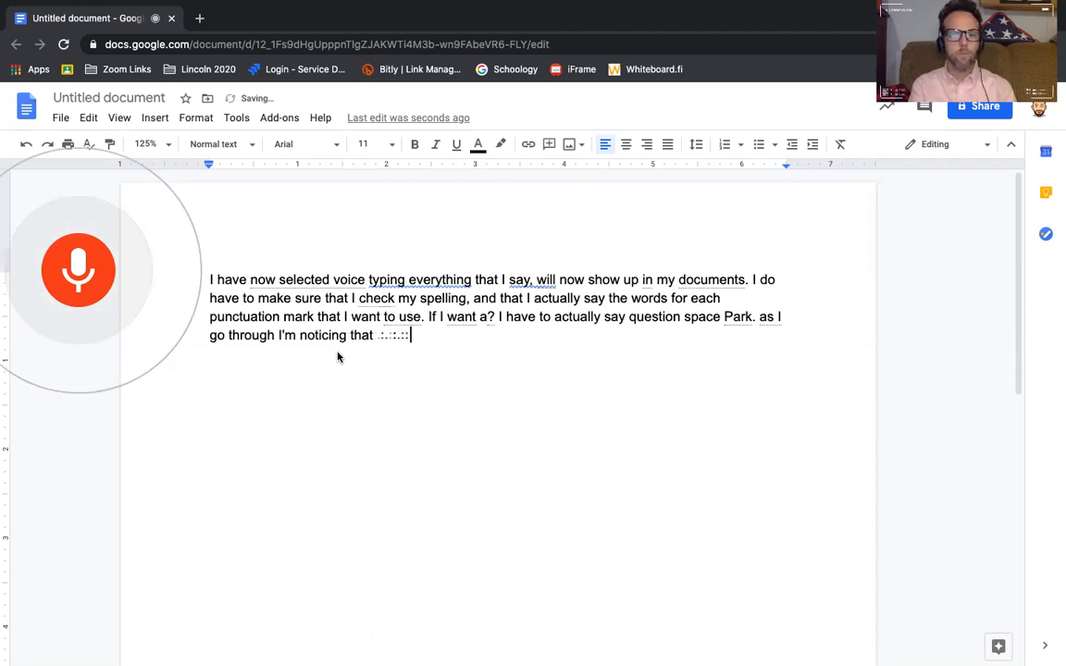
text(some of the words are underlined in Gray,)
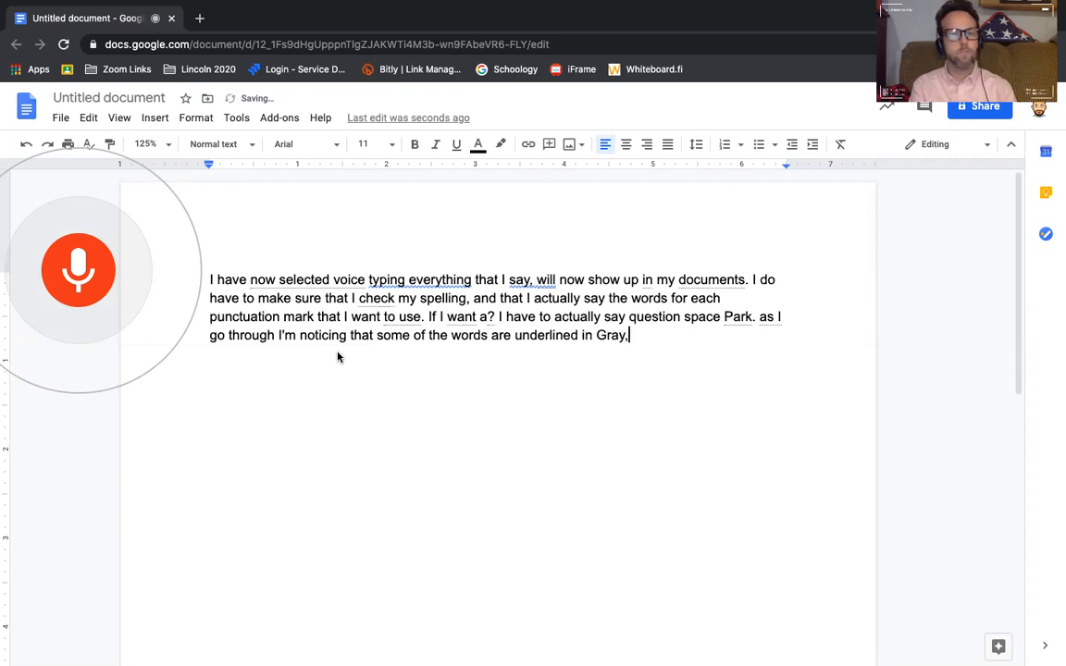
text(some are)
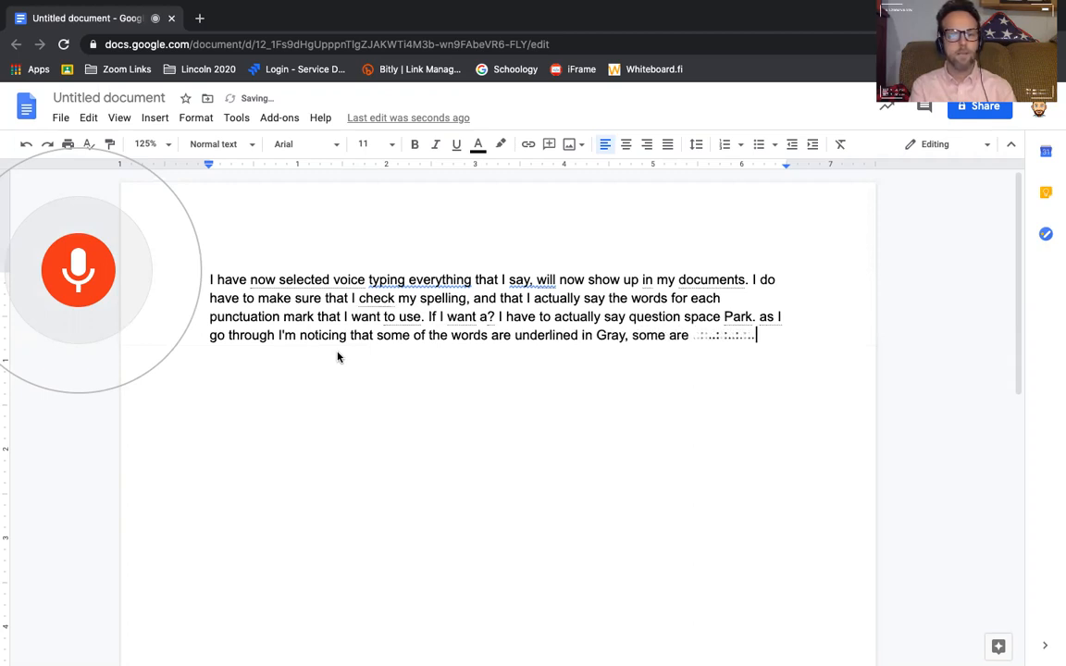
text(underlined in)
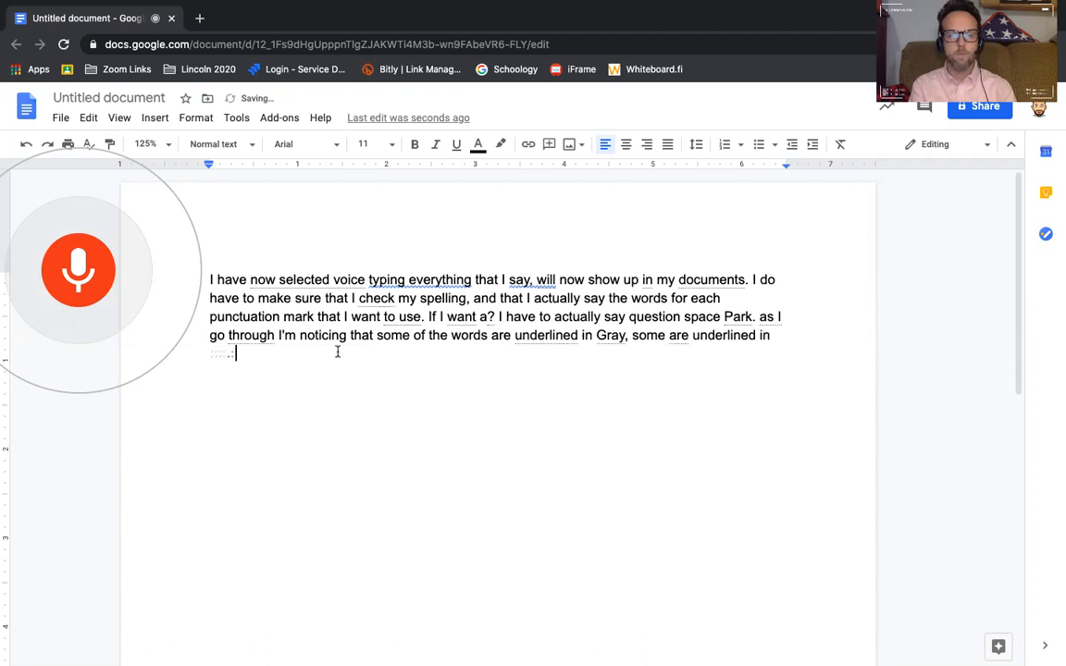
text(blue.)
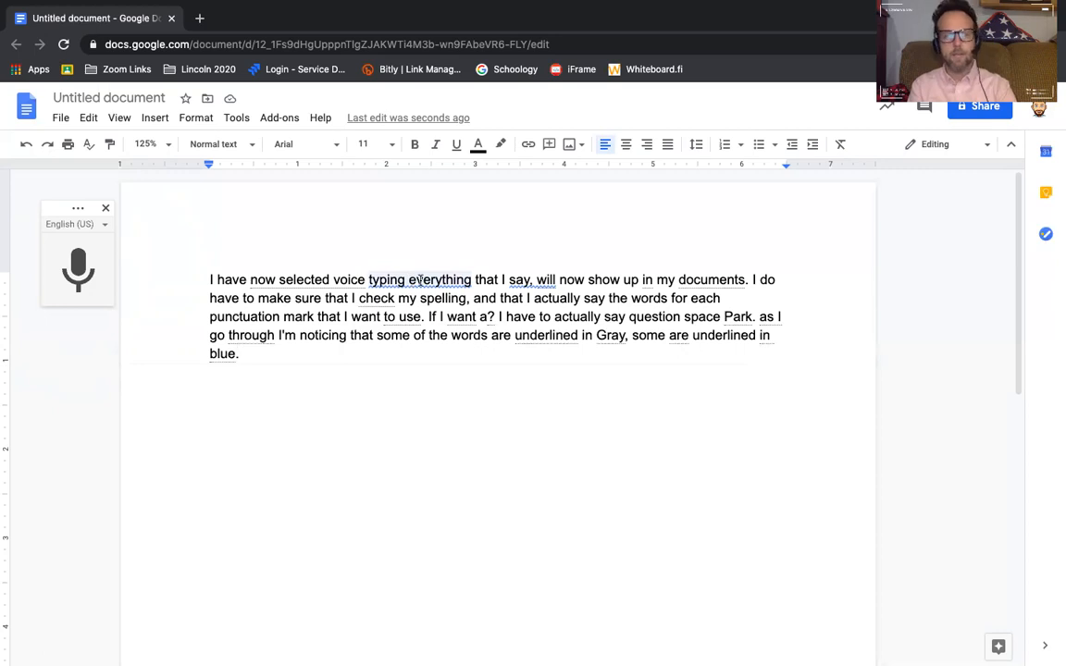
- Select the underlined "typing everything" to see the suggested comma
click(419, 280)
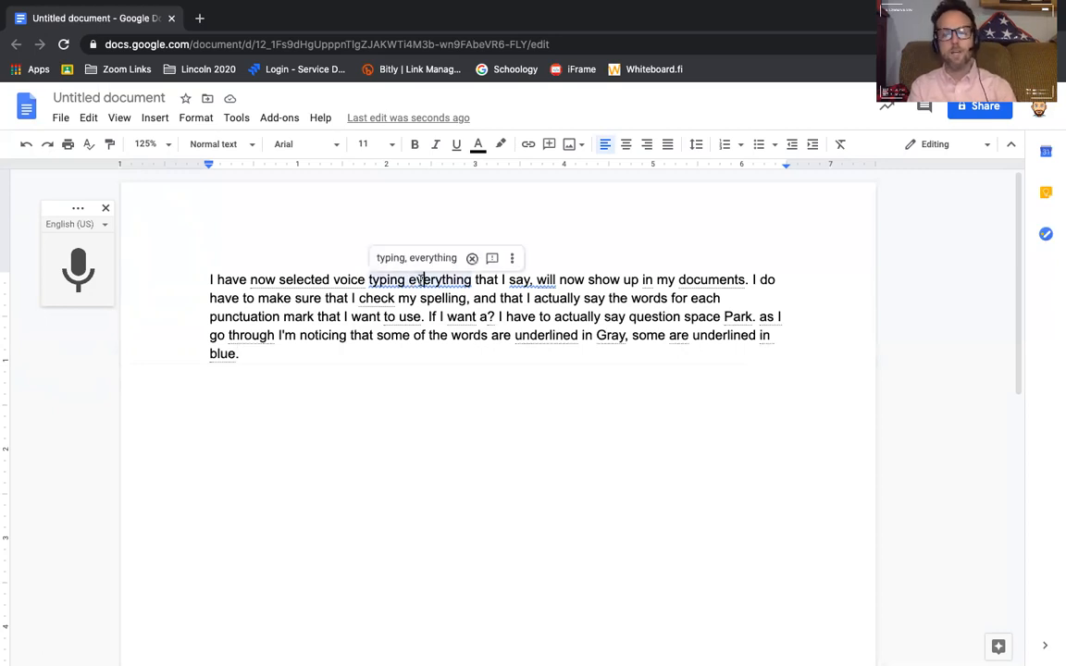